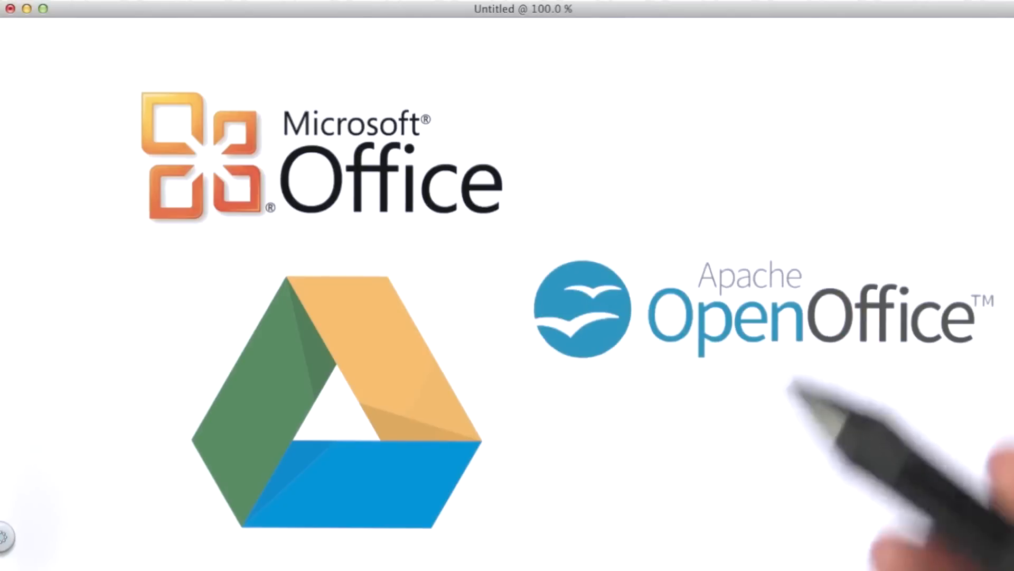
pyautogui.moveTo(841, 453)
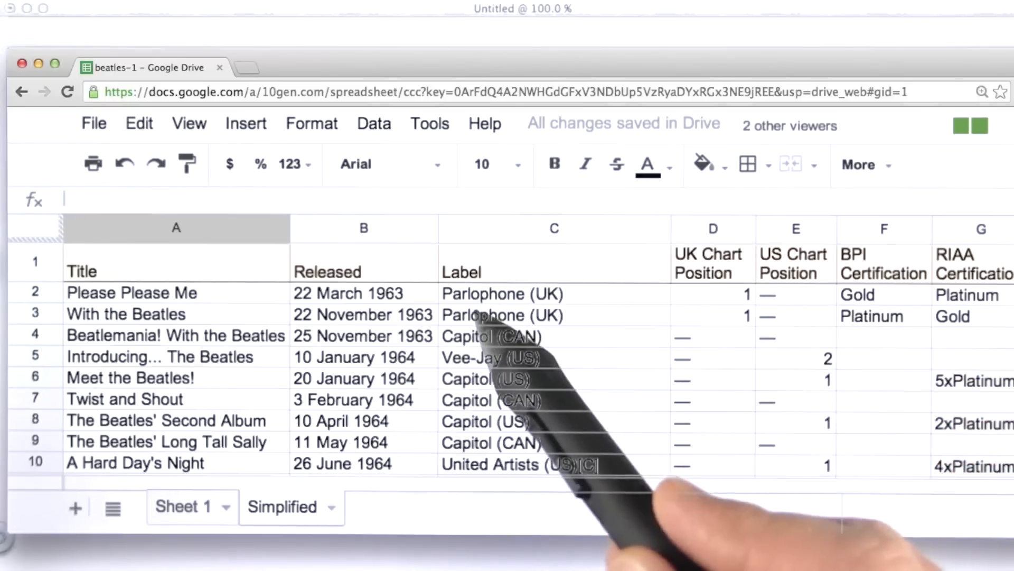
pyautogui.moveTo(466, 518)
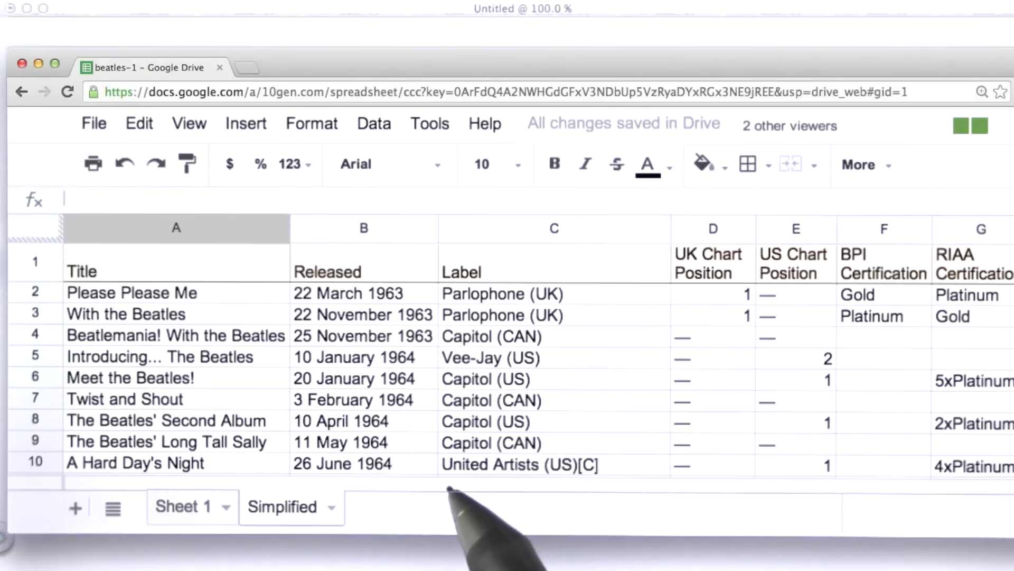
pyautogui.moveTo(330, 506)
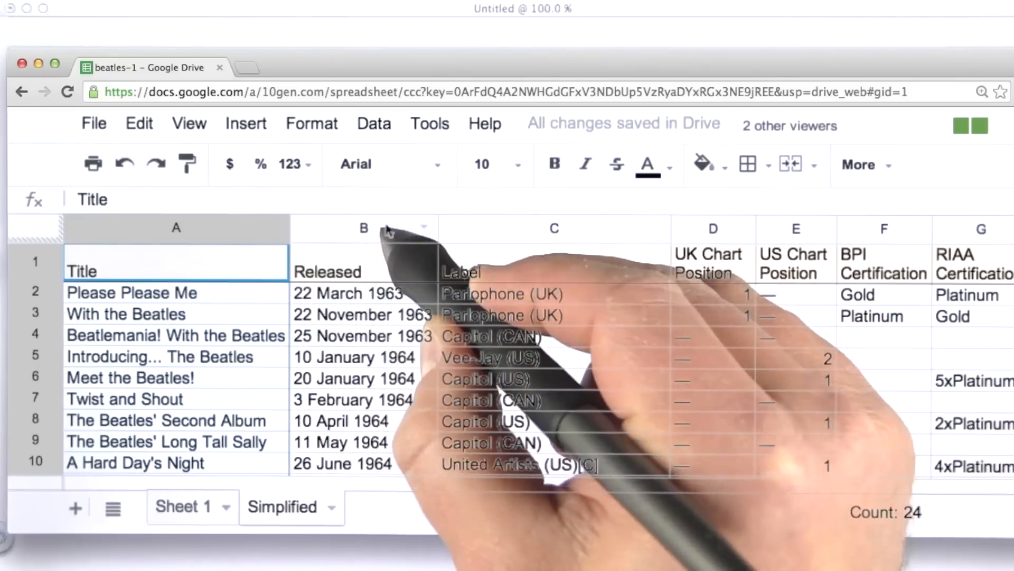
# - Select the Label and UK Chart Position header cells, then another column heading
pyautogui.click(554, 271)
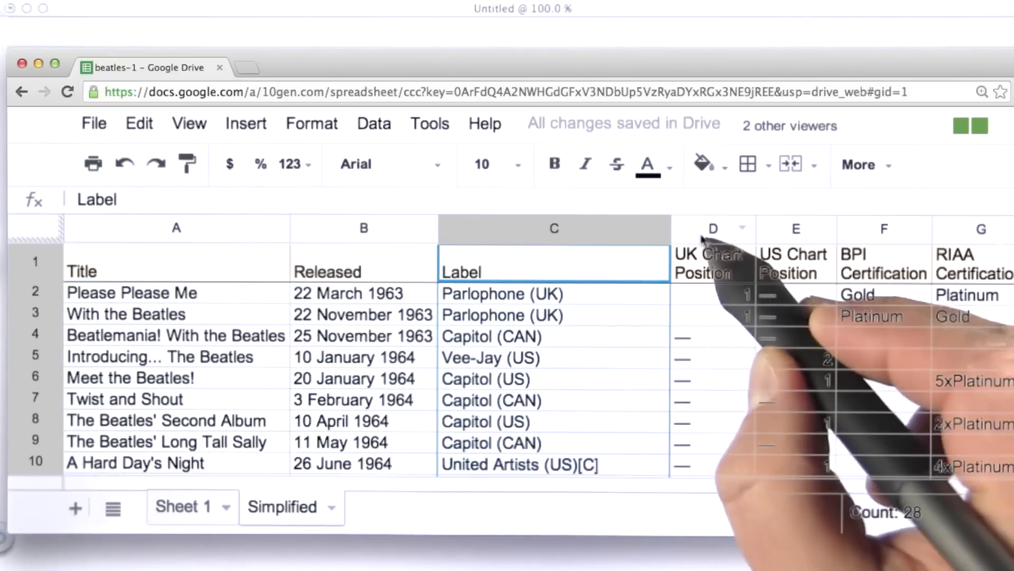
pyautogui.click(712, 262)
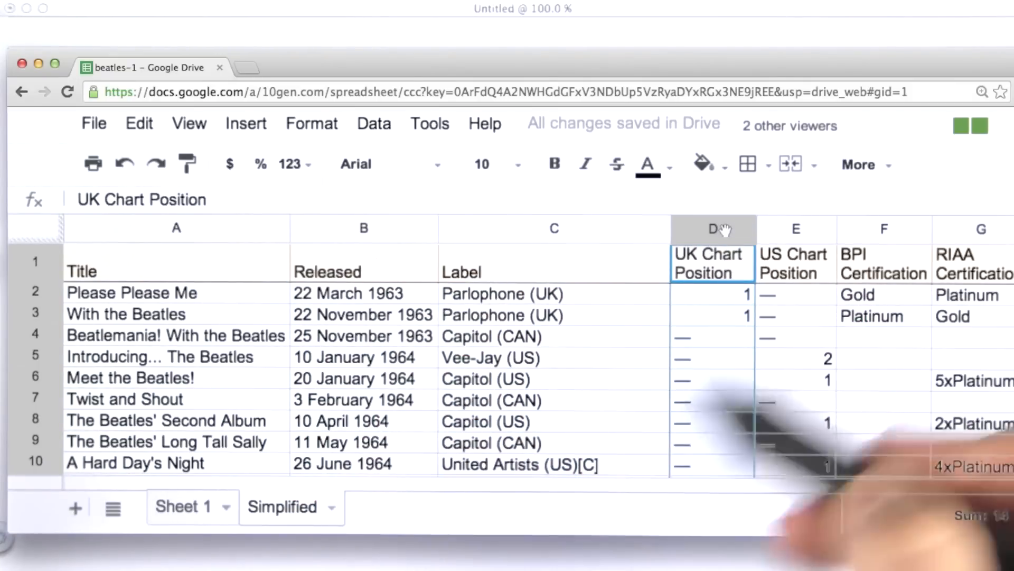
pyautogui.click(175, 262)
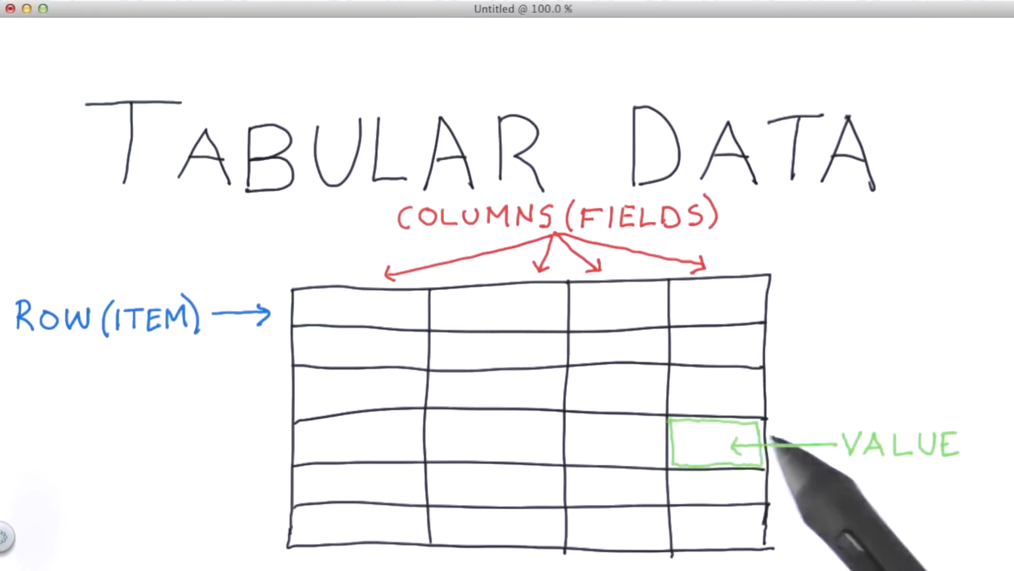
pyautogui.moveTo(744, 450)
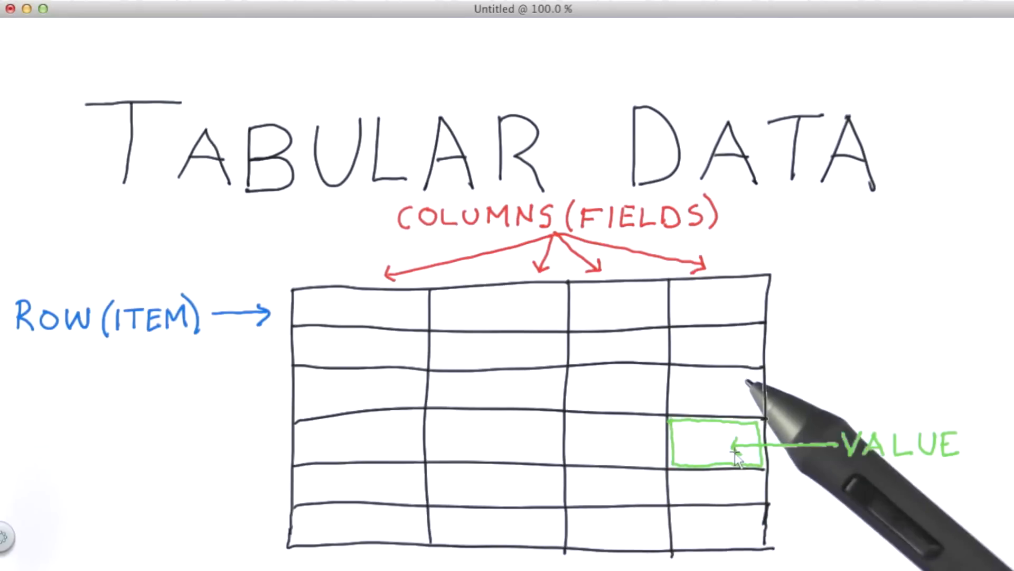
pyautogui.moveTo(776, 440)
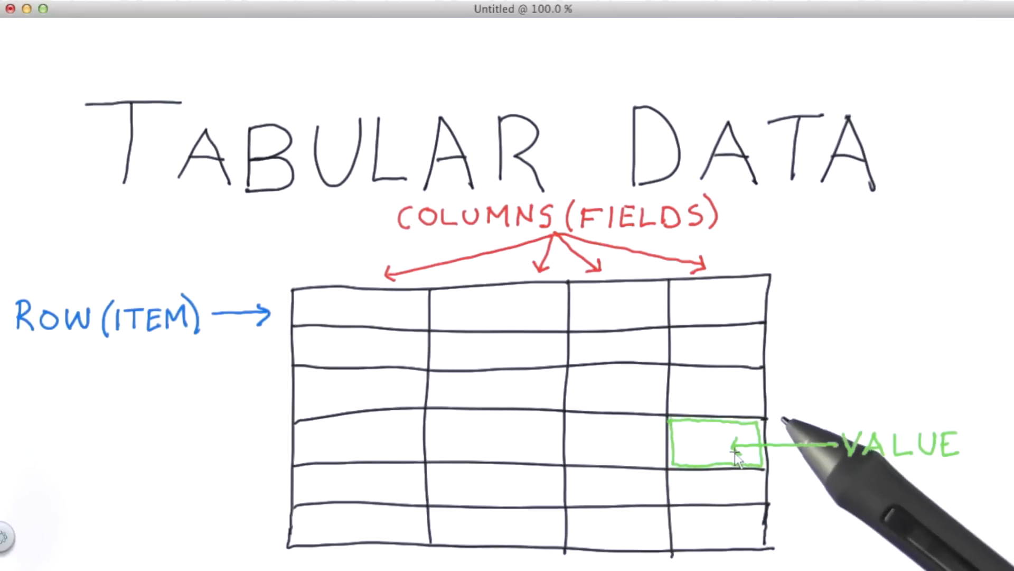